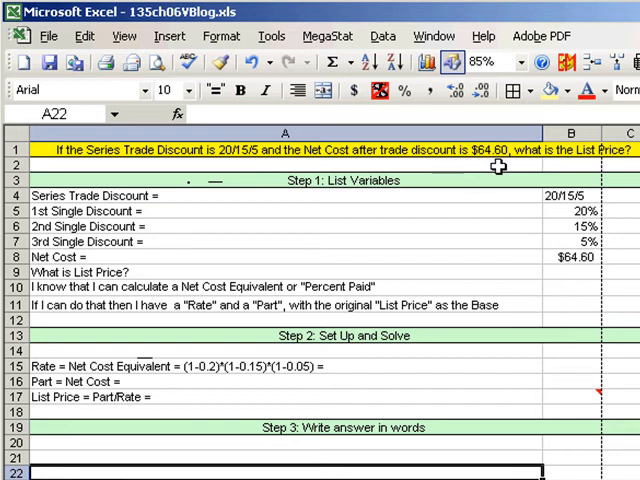
mouse_move(498, 166)
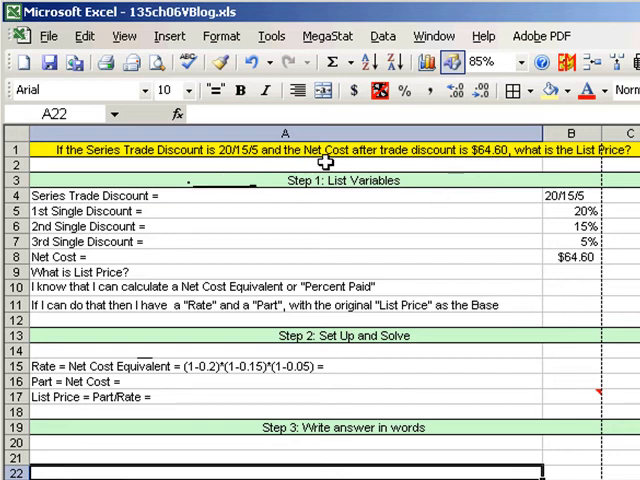
mouse_move(420, 162)
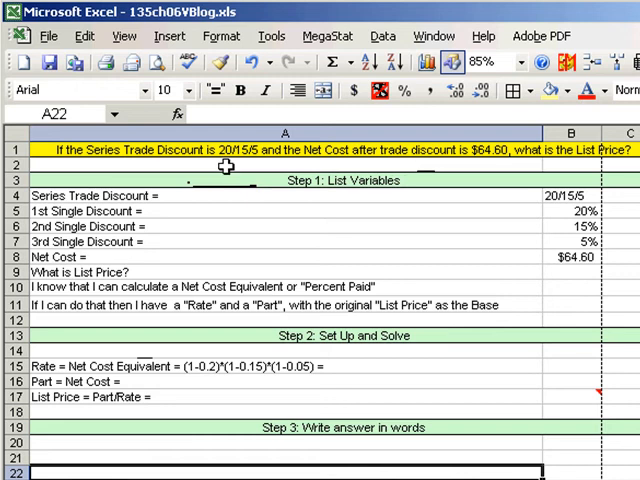
mouse_move(228, 231)
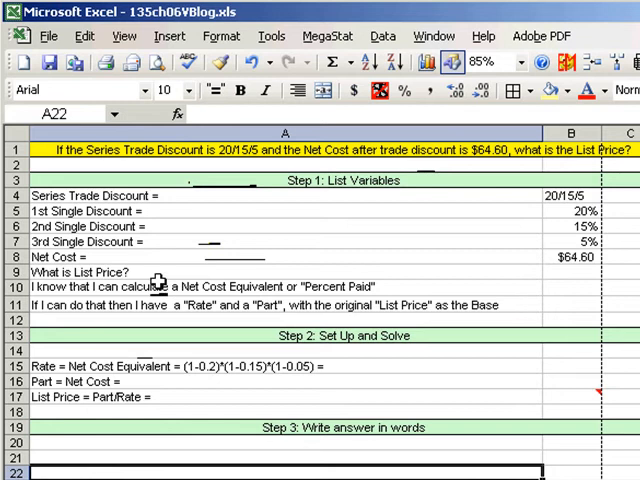
mouse_move(474, 196)
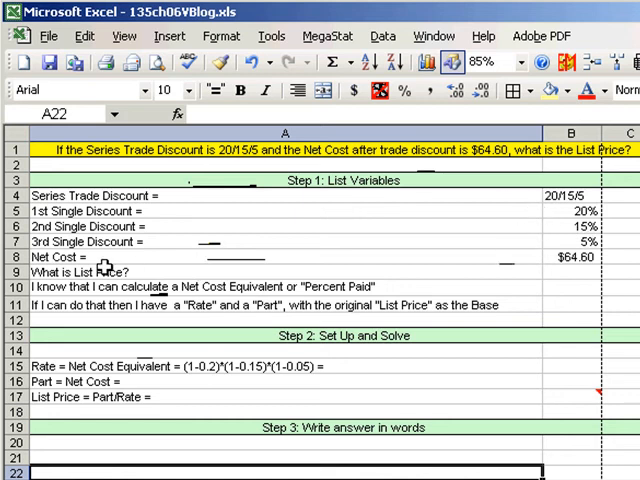
mouse_move(490, 257)
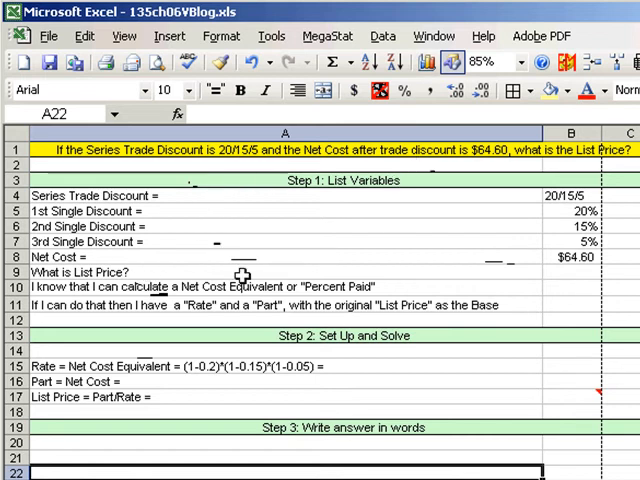
mouse_move(314, 261)
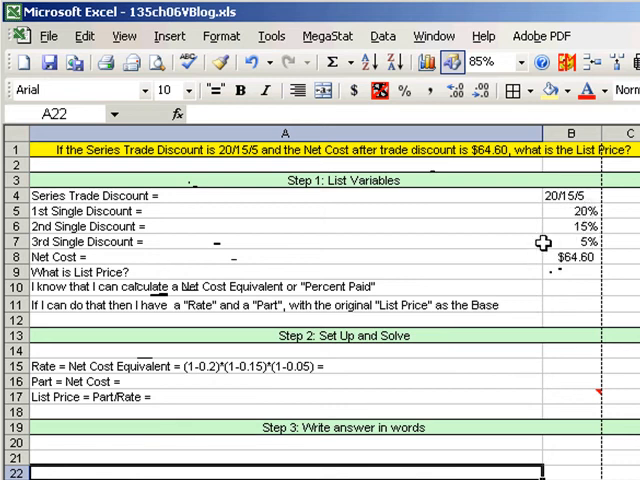
mouse_move(537, 261)
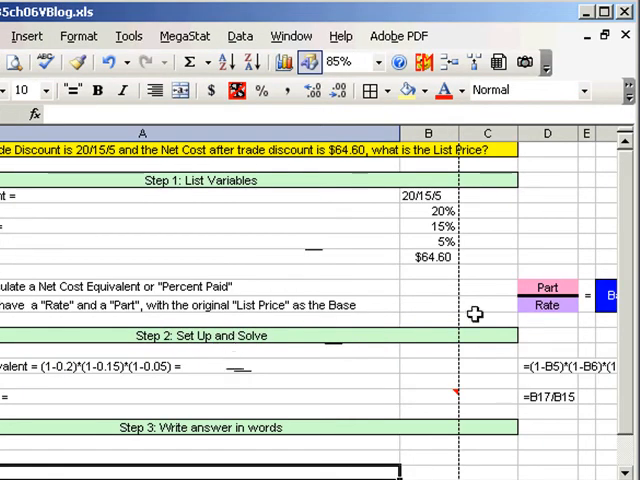
mouse_move(573, 294)
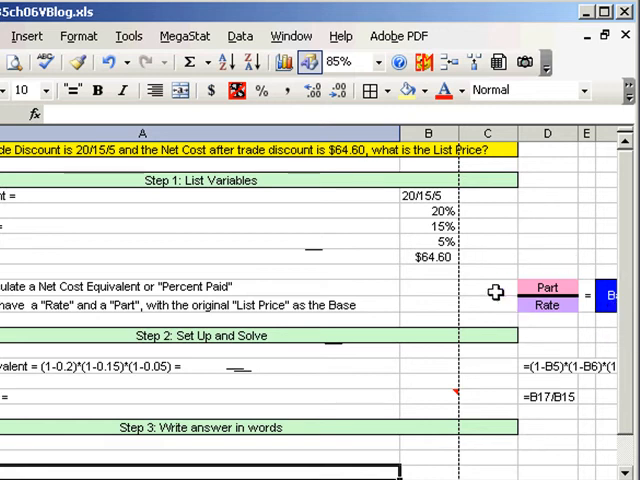
mouse_move(298, 351)
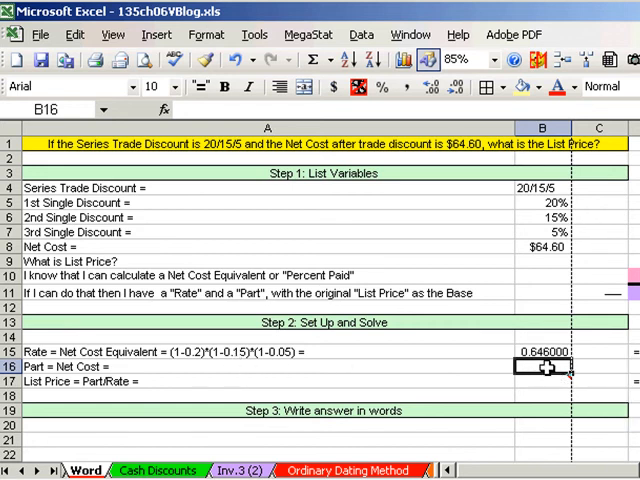
Step: Link Part to net cost $64.60 (=B8) and compute list price $100.00 with =ROUND(B16/B15,2)
text(=)
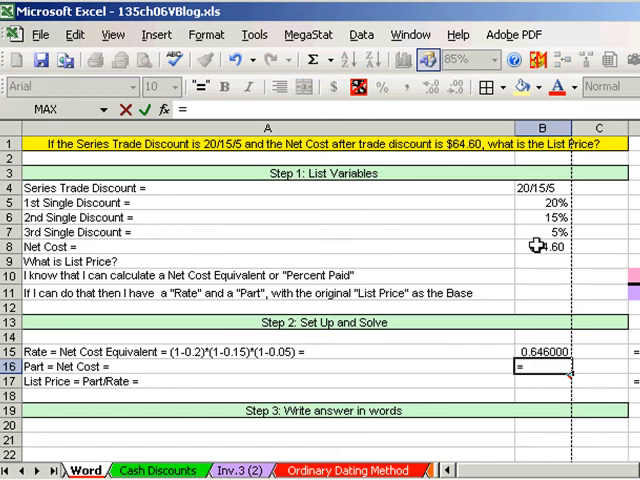
click(541, 247)
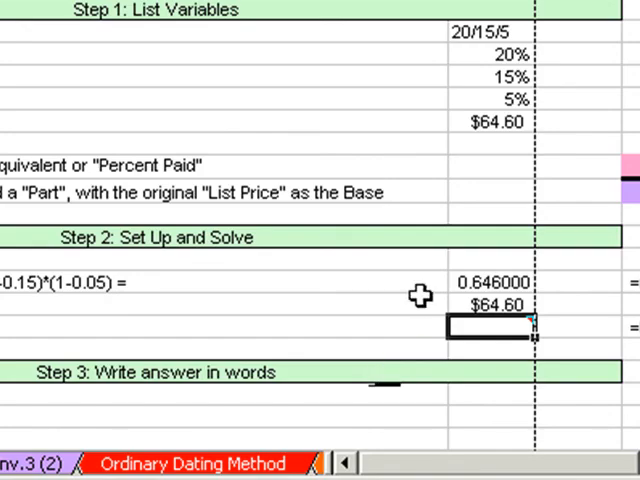
text(=round()
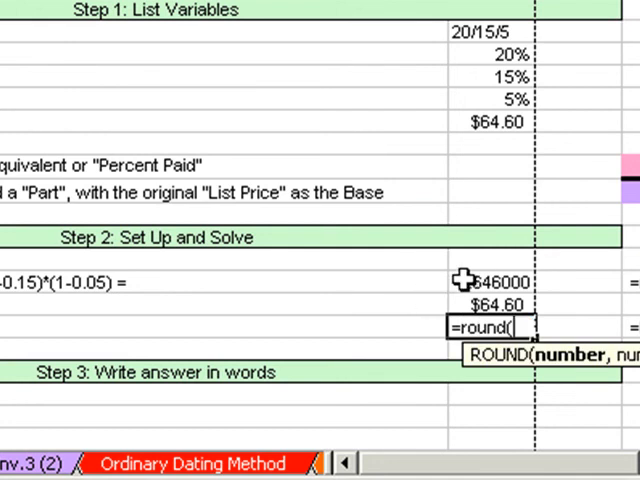
click(490, 303)
text(With a series discount of 20/15/5 and a net cost of $64.60, the list price was $100.00)
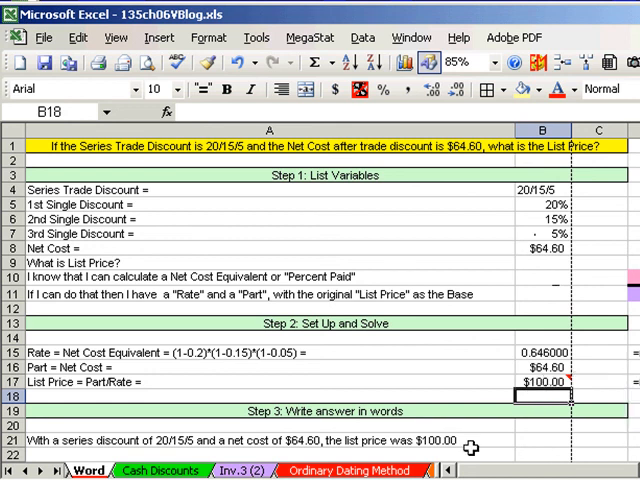
mouse_move(597, 431)
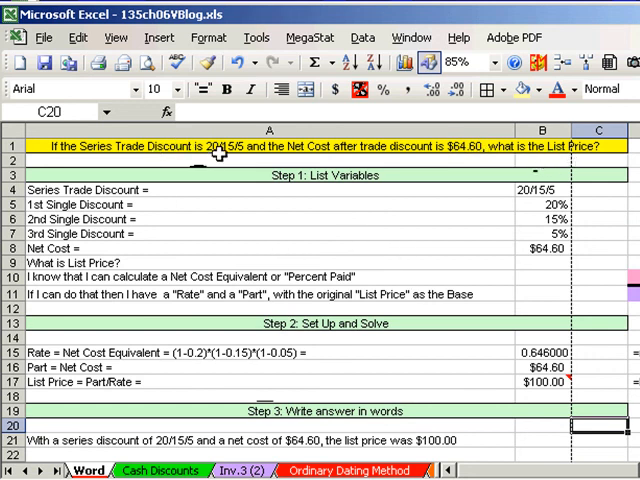
mouse_move(480, 160)
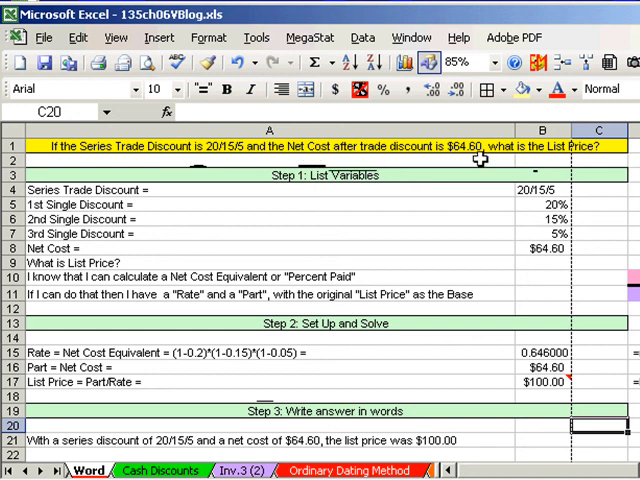
scroll(down, 3)
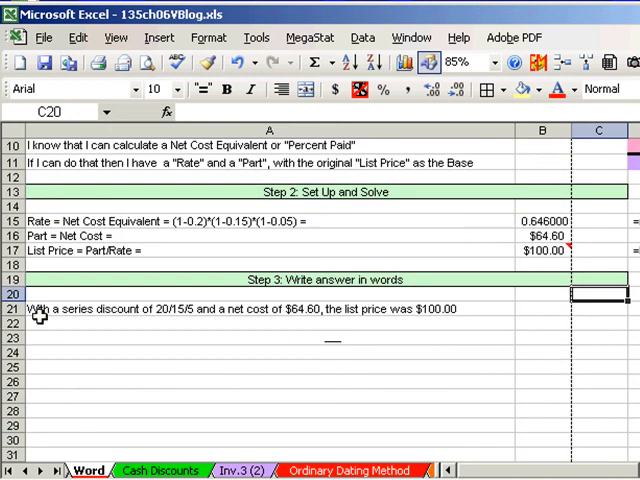